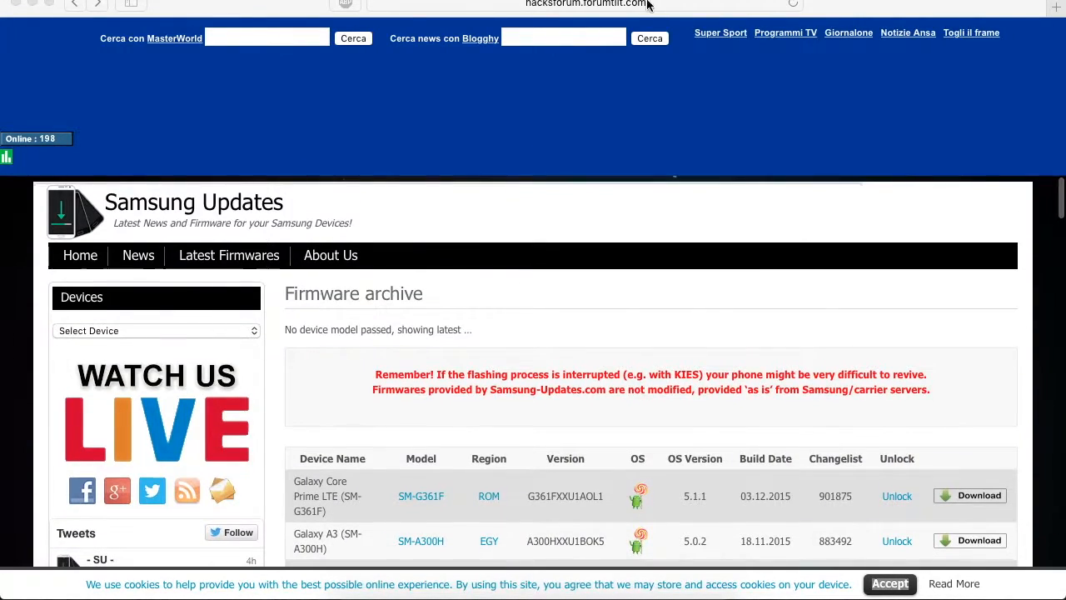
mouse_move(203, 340)
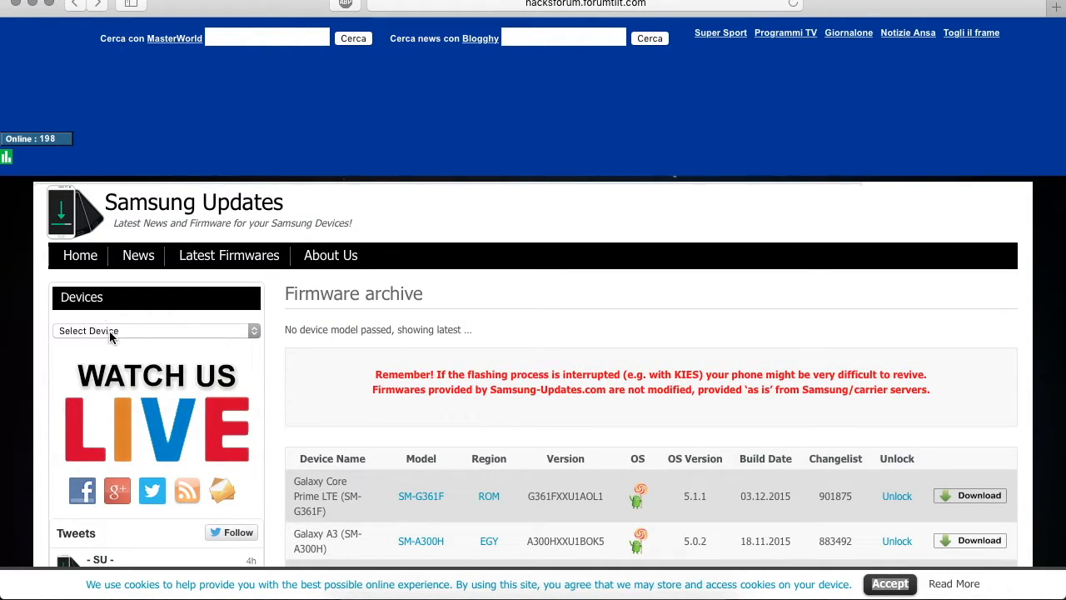
Step: Choose SM-J500F from the device model list to load its firmware archive
click(155, 330)
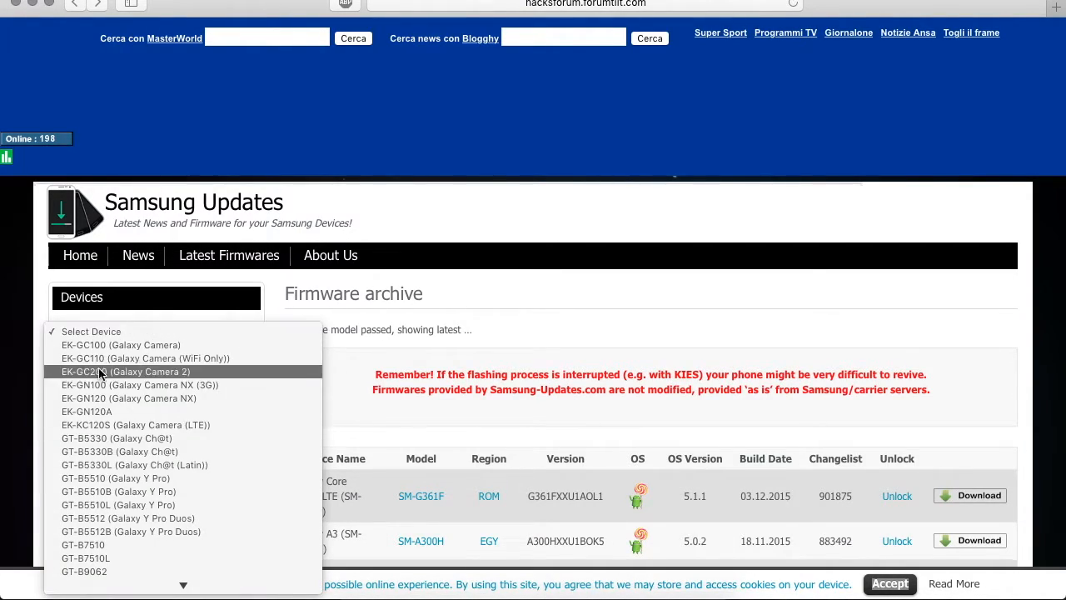
mouse_move(125, 319)
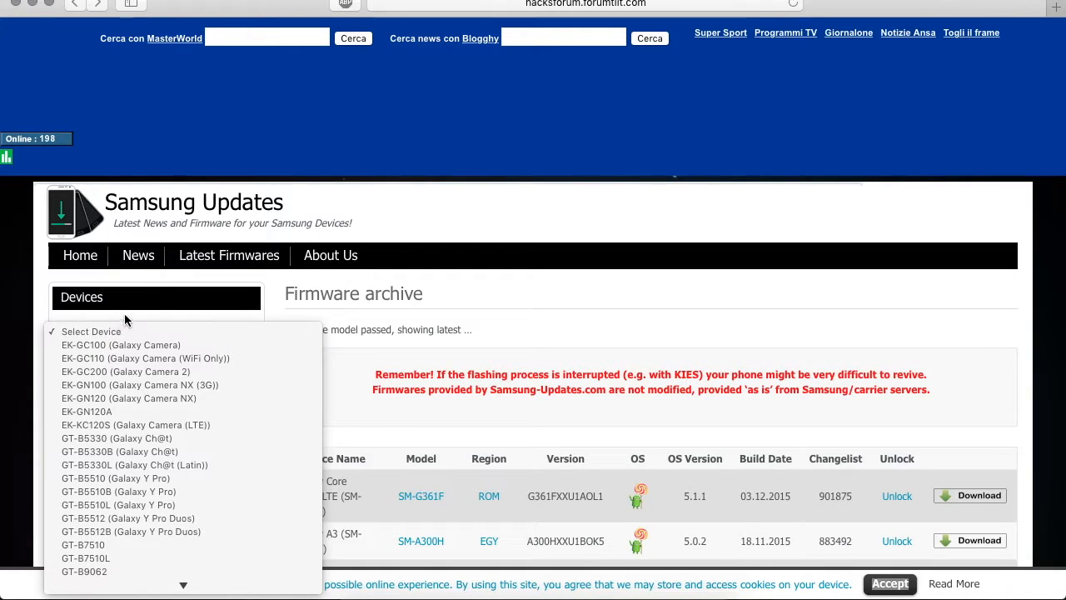
scroll(down, 3)
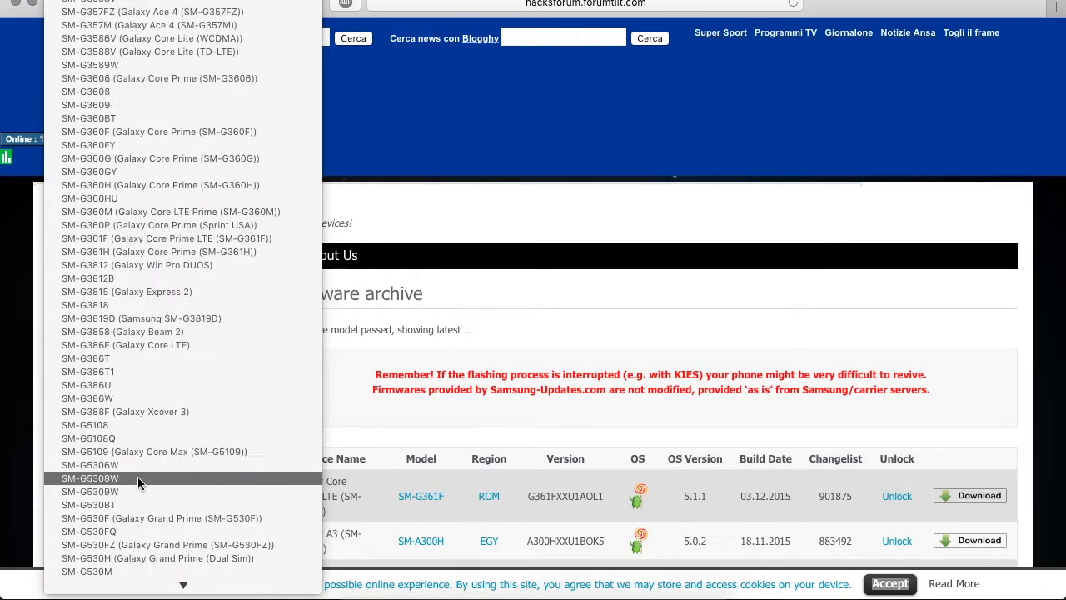
scroll(up, 3)
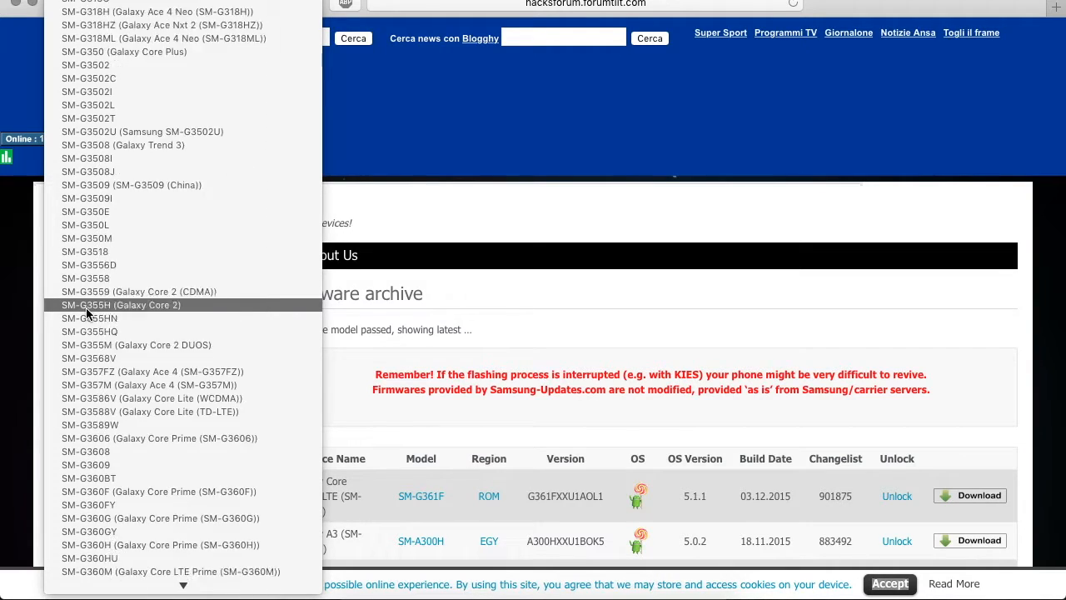
scroll(down, 3)
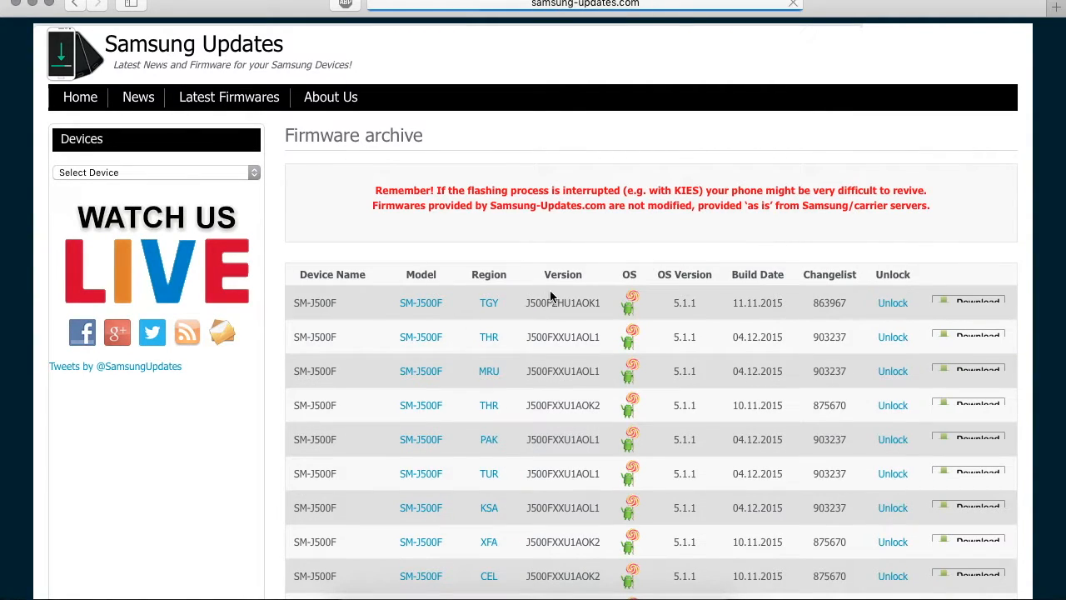
scroll(down, 3)
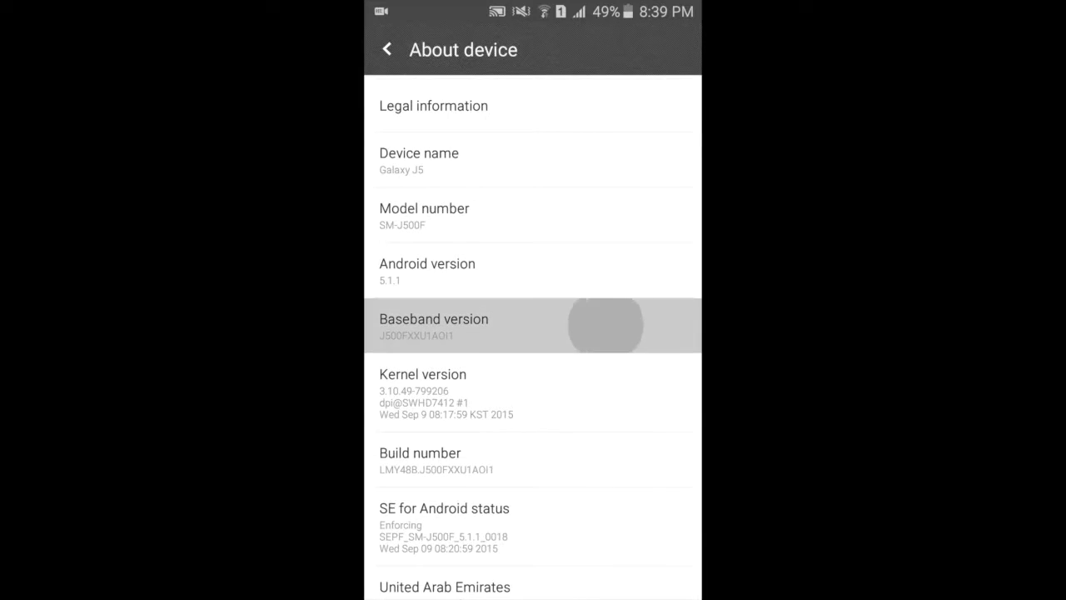
scroll(down, 3)
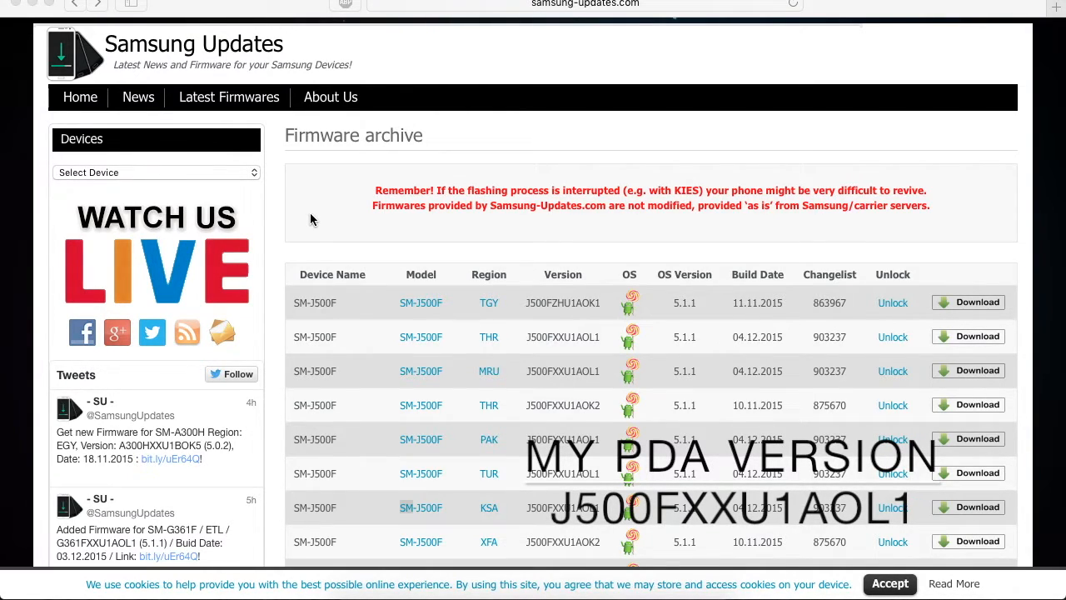
mouse_move(440, 157)
text(J500FXXU1AOL1)
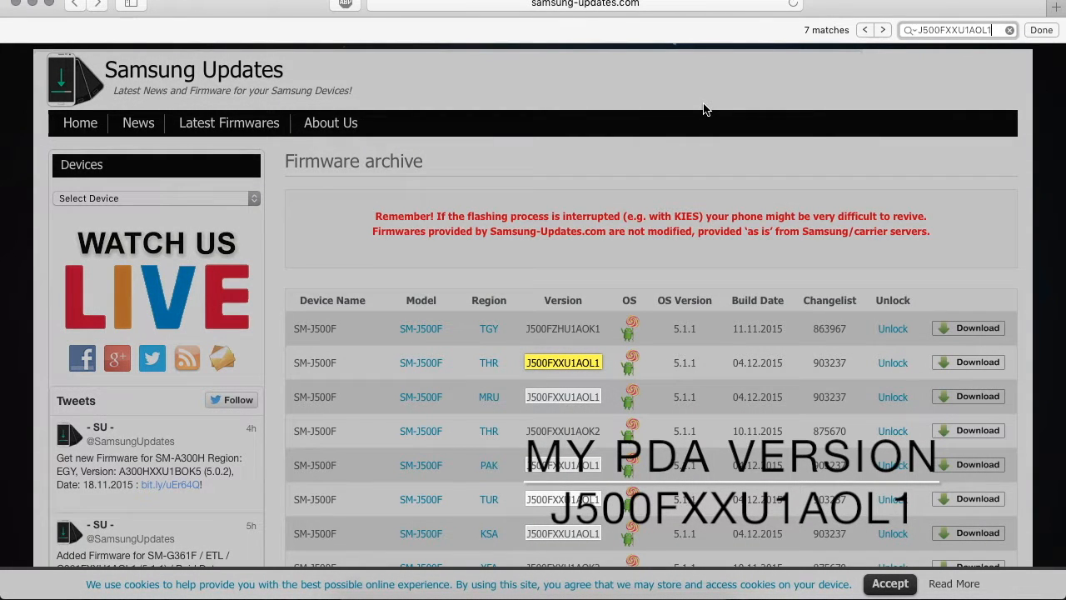
Step: Scroll the search results for J500FXXU1AOL1 down to the matching XSG region row
scroll(down, 3)
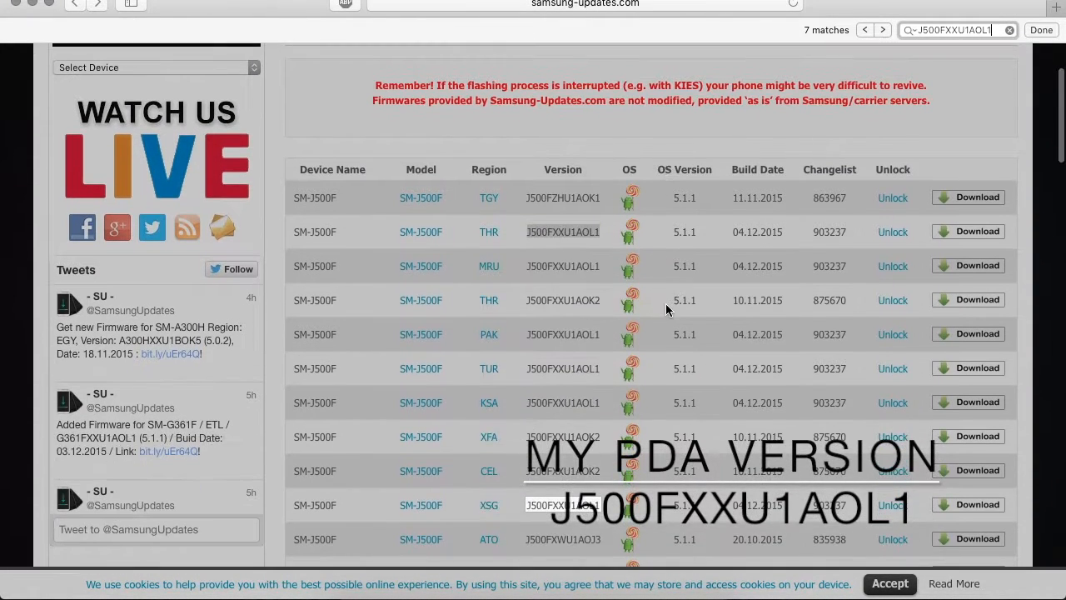
scroll(up, 3)
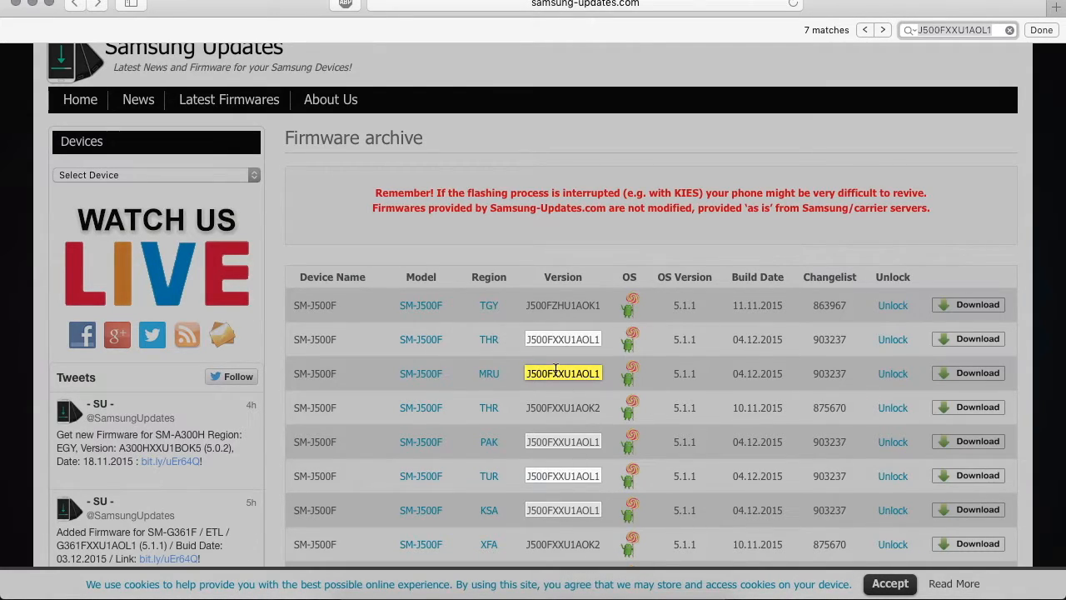
scroll(down, 3)
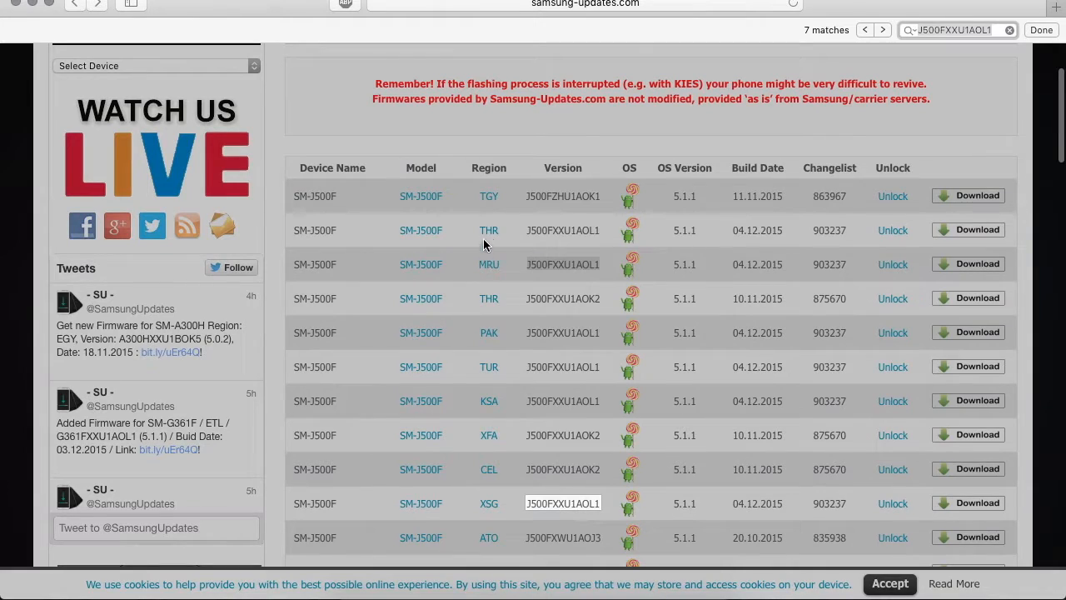
mouse_move(508, 464)
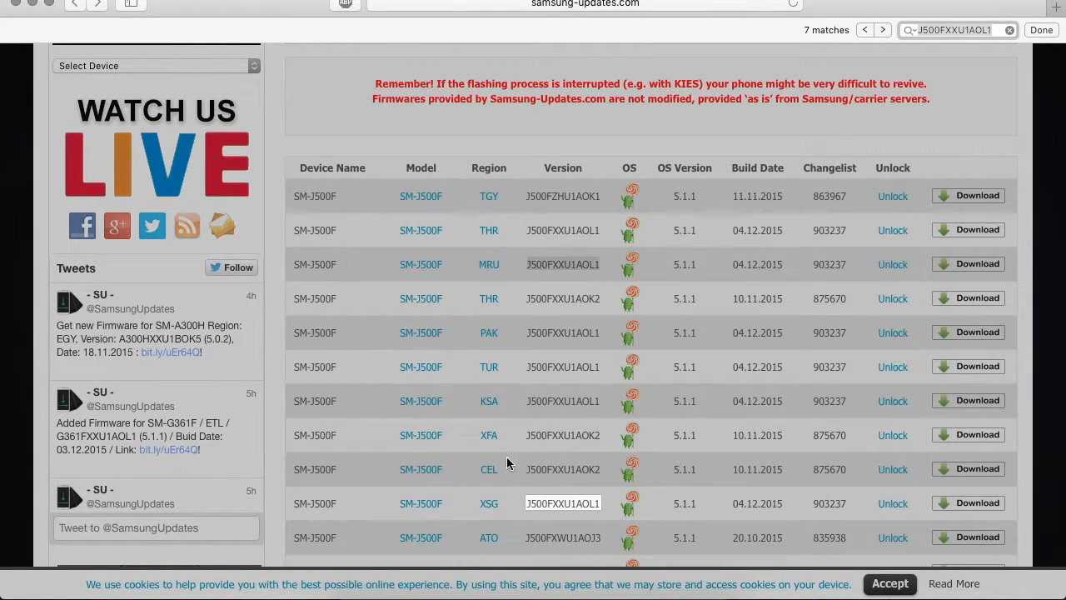
mouse_move(498, 507)
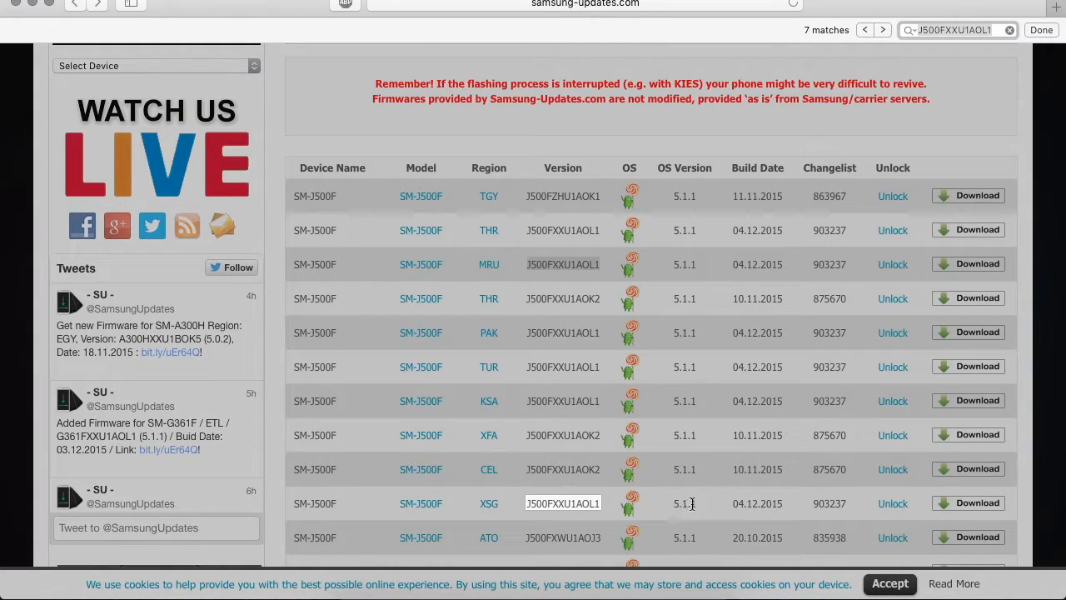
mouse_move(947, 509)
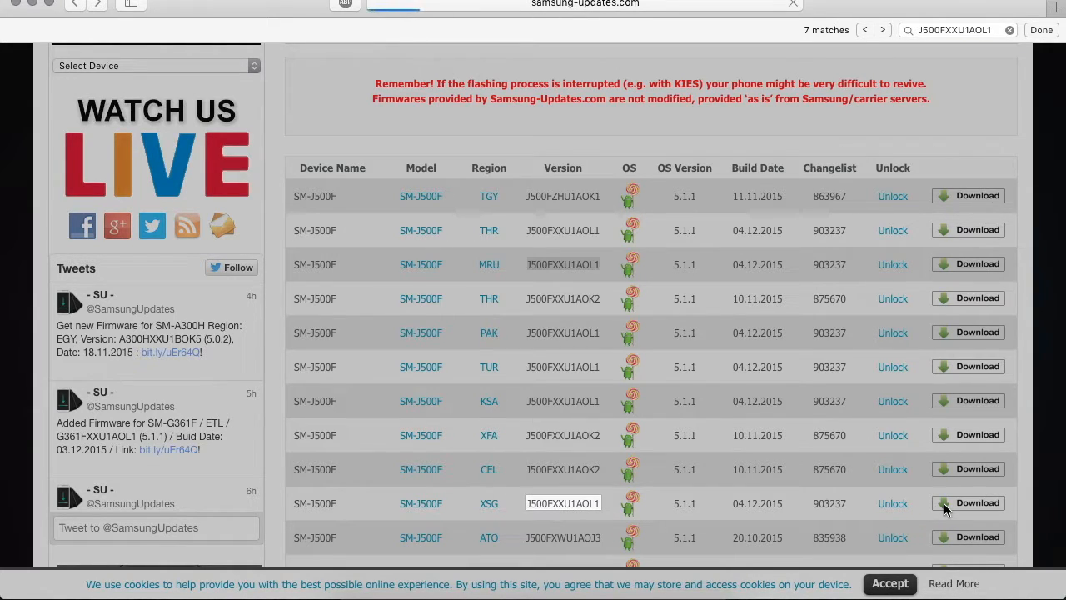
Step: Follow the XSG J500FXXU1AOL1 download link through to its RapidGator mirror page
click(966, 503)
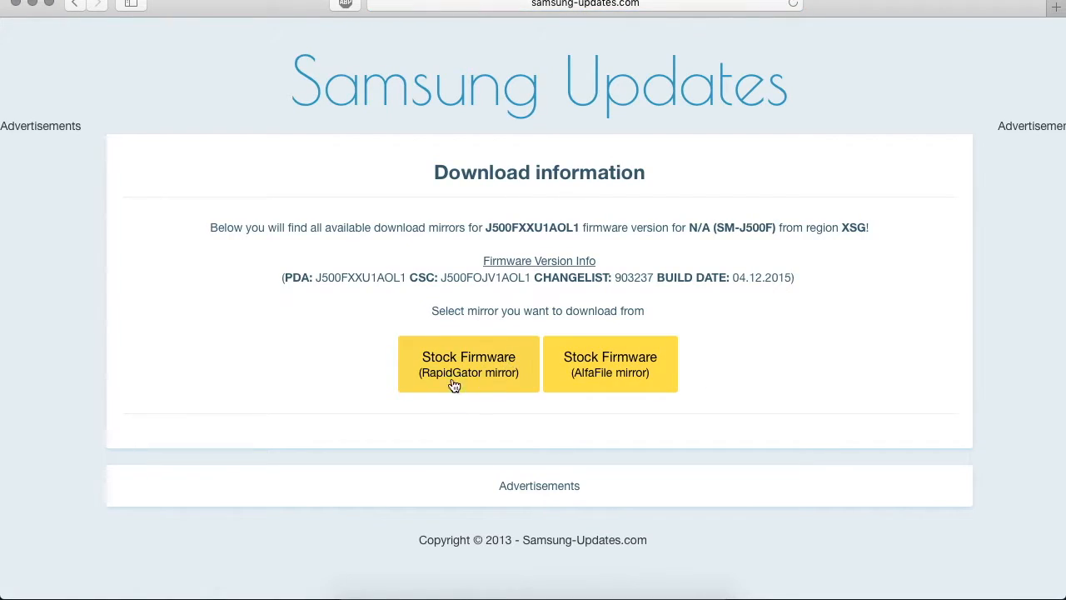
mouse_move(474, 374)
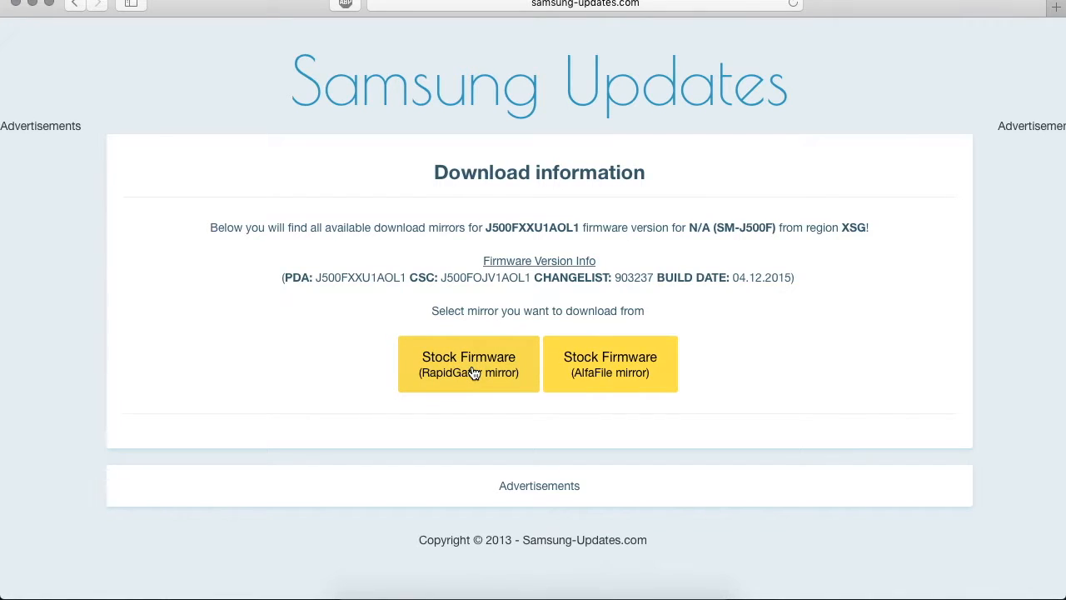
click(468, 363)
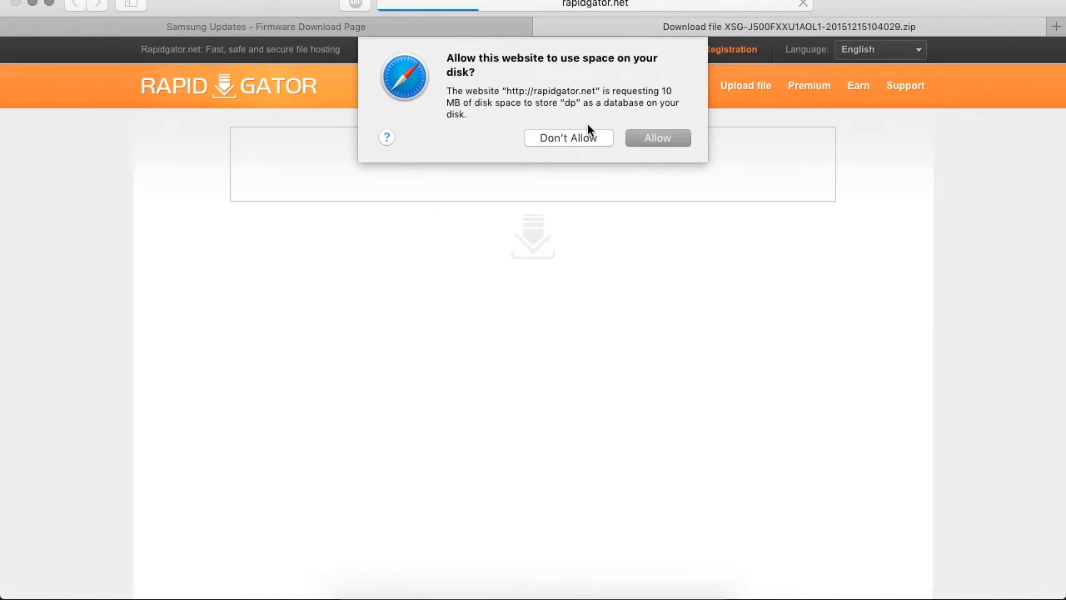
mouse_move(635, 140)
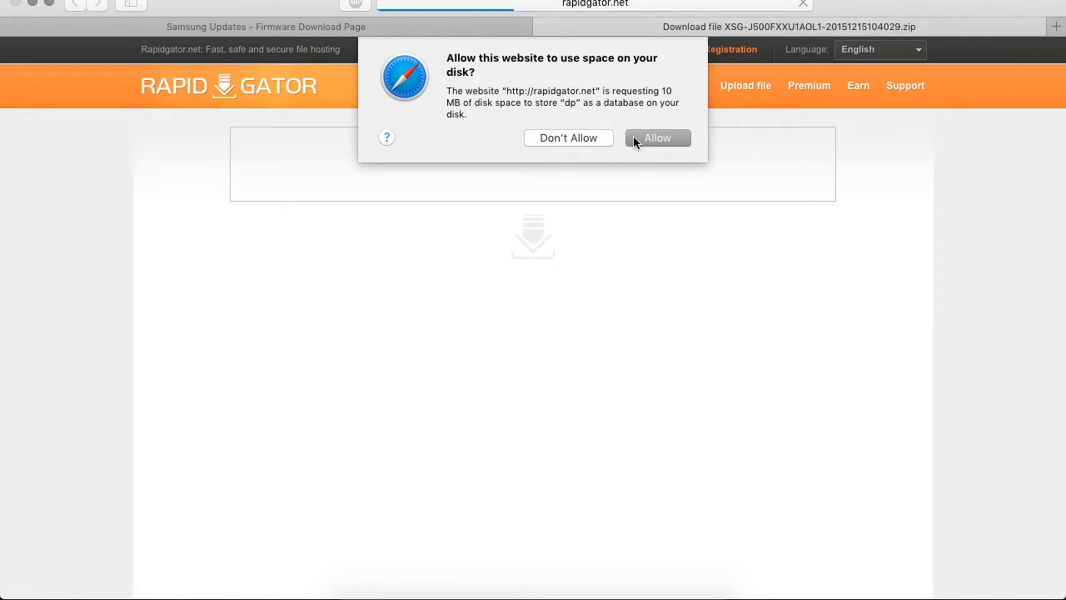
Step: Allow site storage and start the slow-speed free download so the countdown begins
click(656, 136)
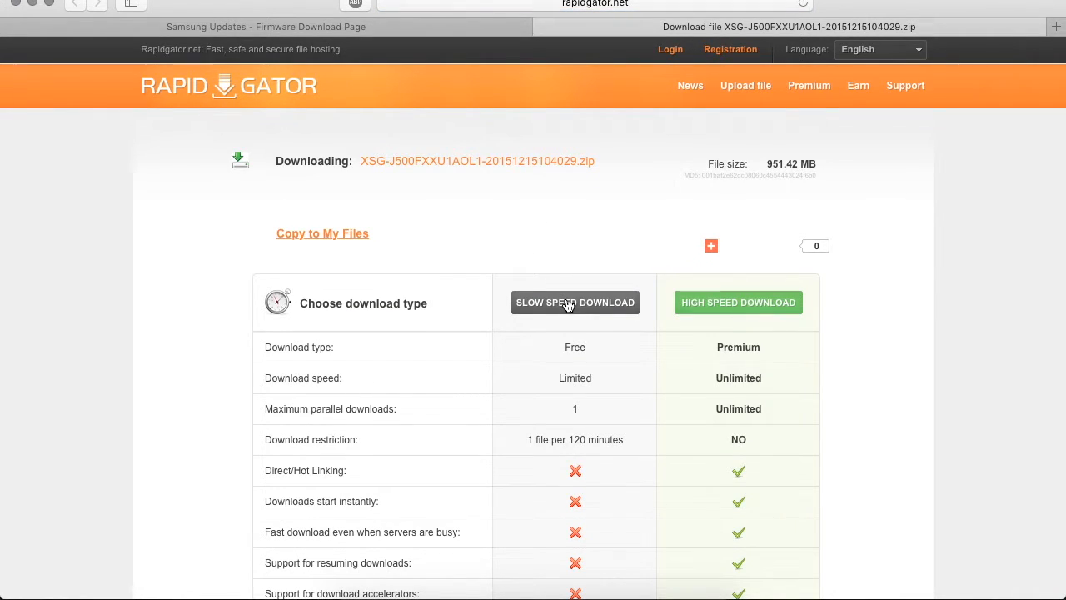
click(574, 302)
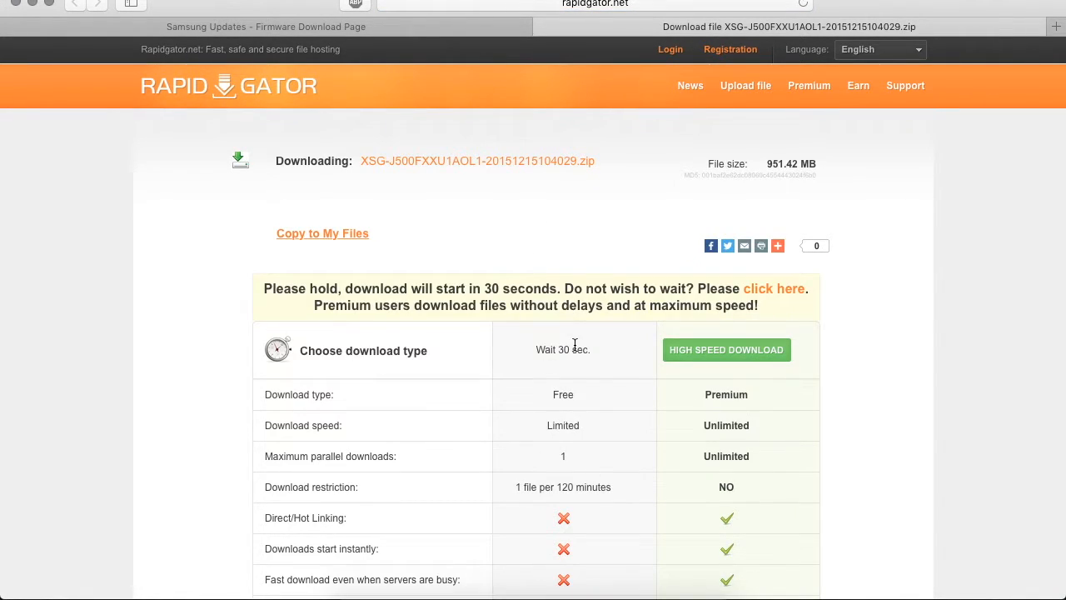
scroll(down, 3)
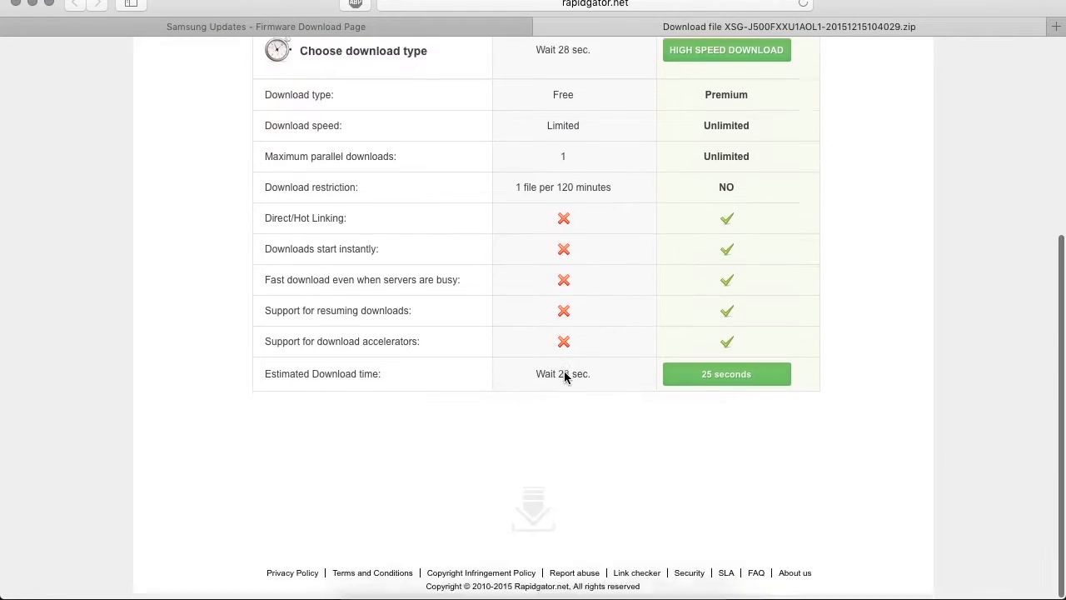
scroll(up, 3)
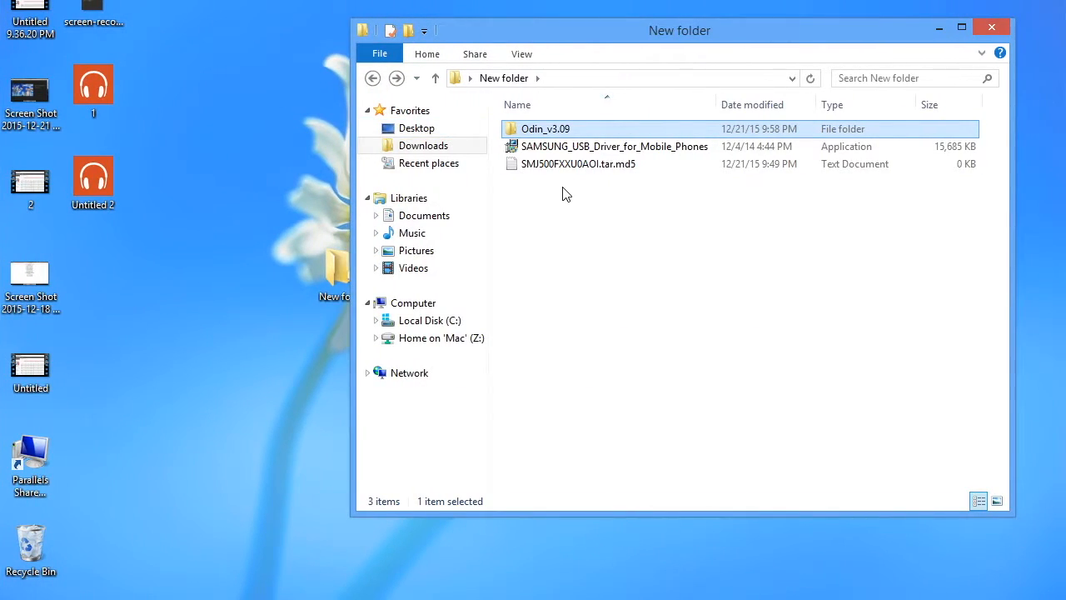
mouse_move(567, 200)
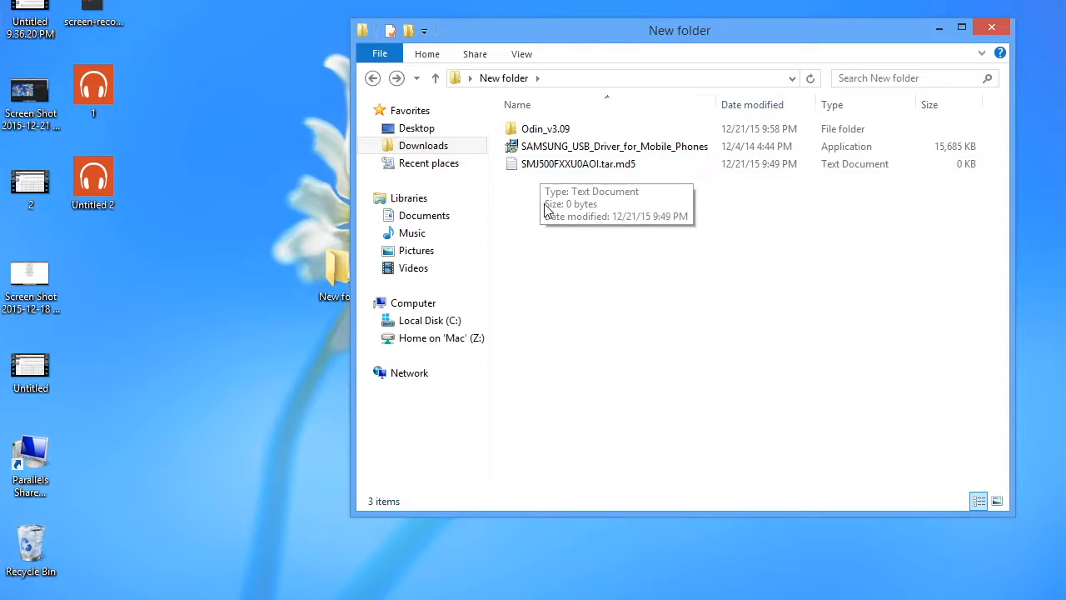
Step: Launch the SAMSUNG_USB_Driver_for_Mobile_Phones installer from New folder and grant UAC permission
click(615, 146)
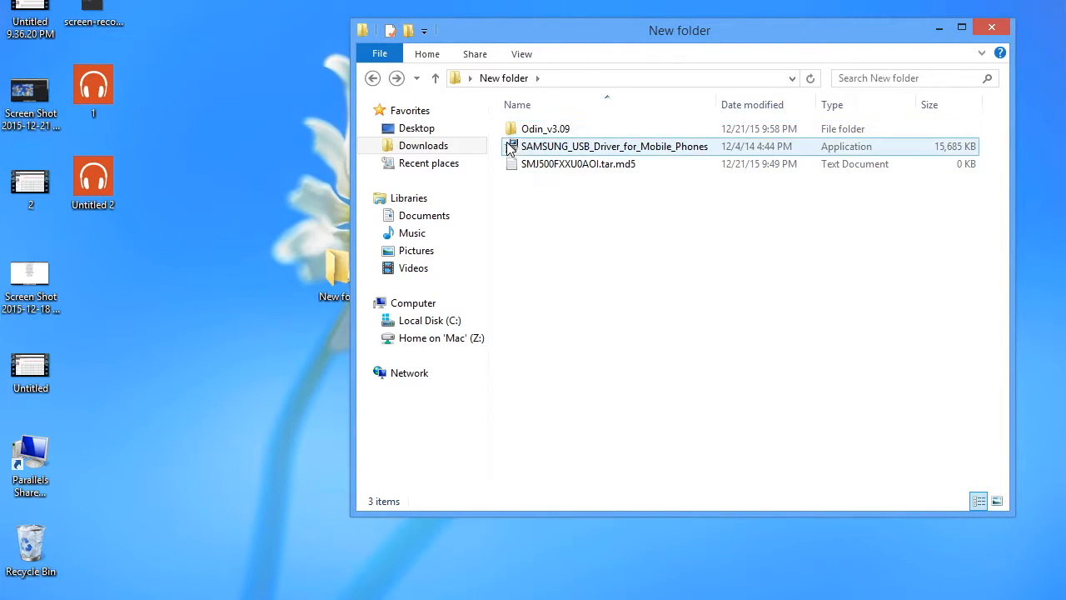
click(546, 128)
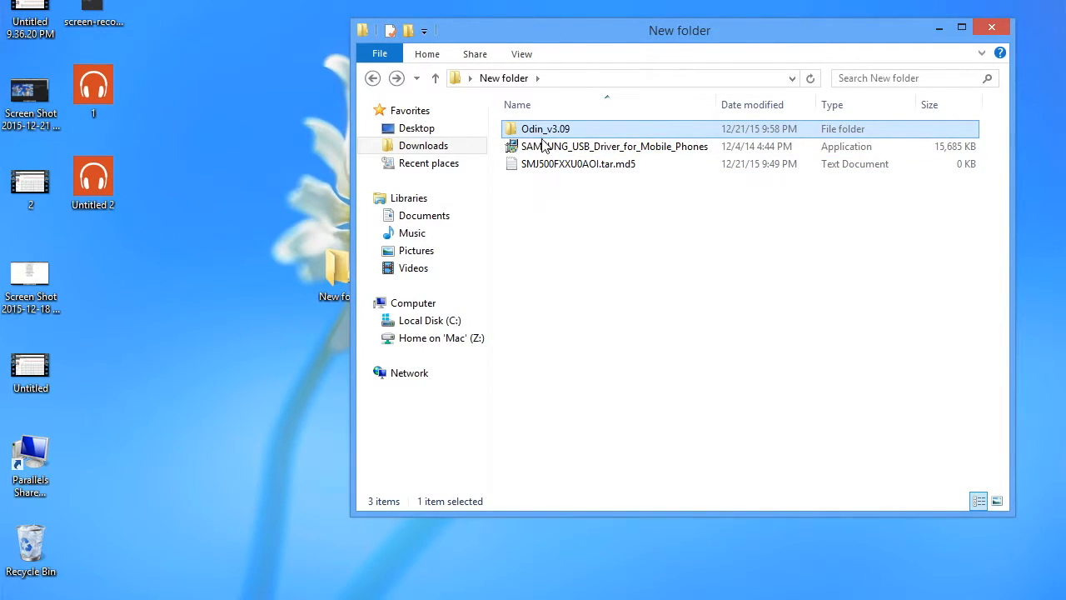
mouse_move(549, 197)
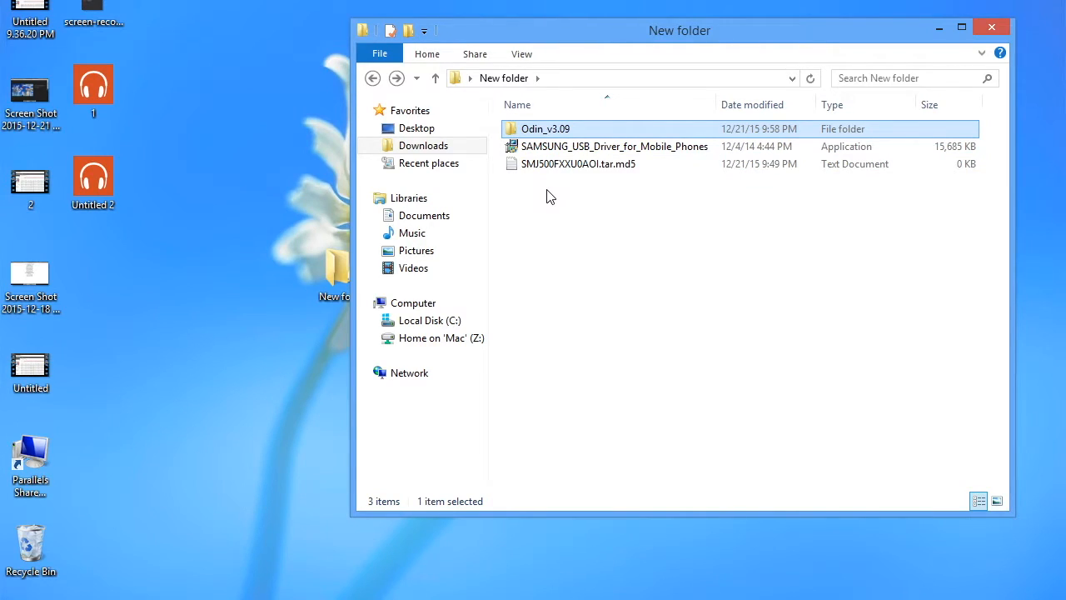
mouse_move(567, 210)
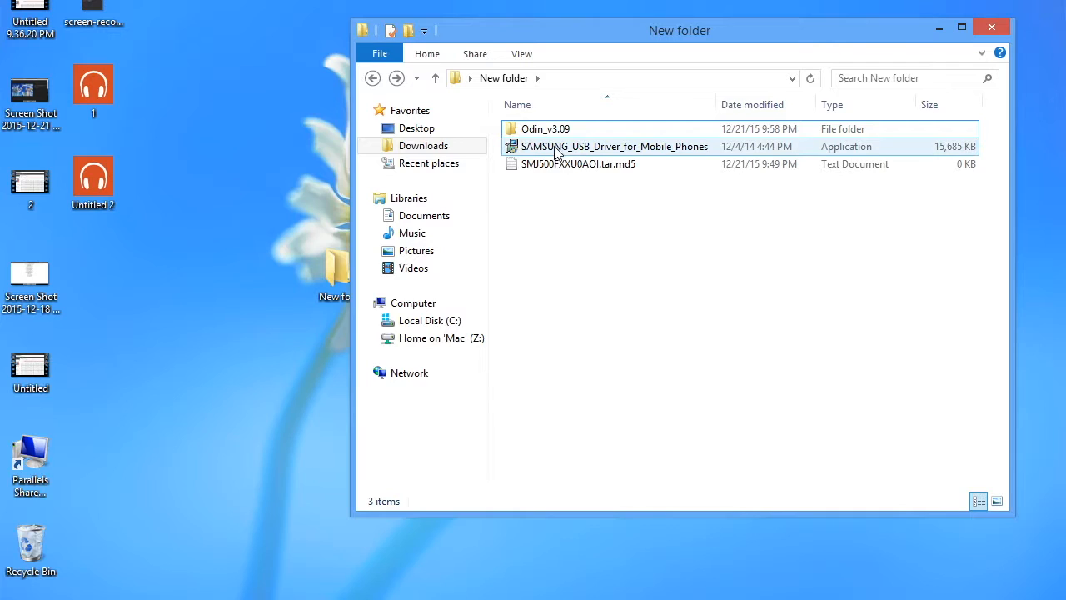
click(613, 147)
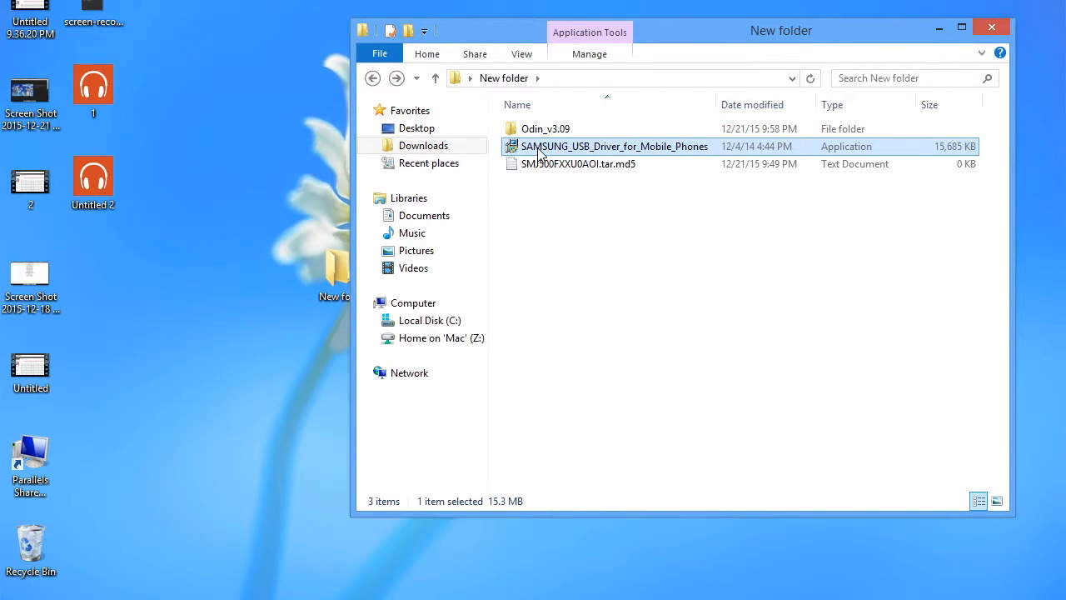
double_click(613, 147)
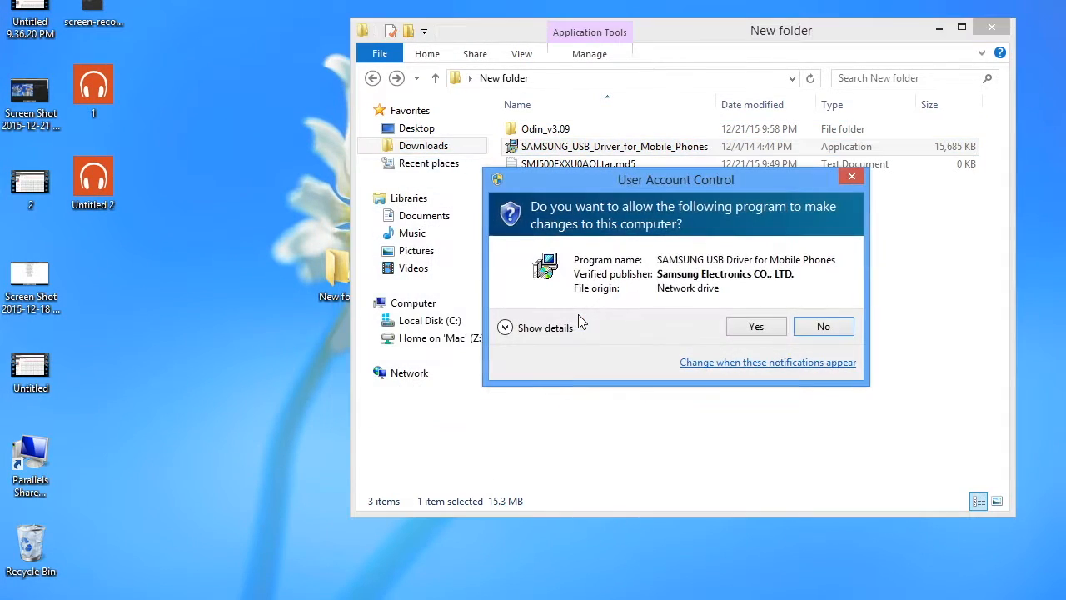
click(754, 325)
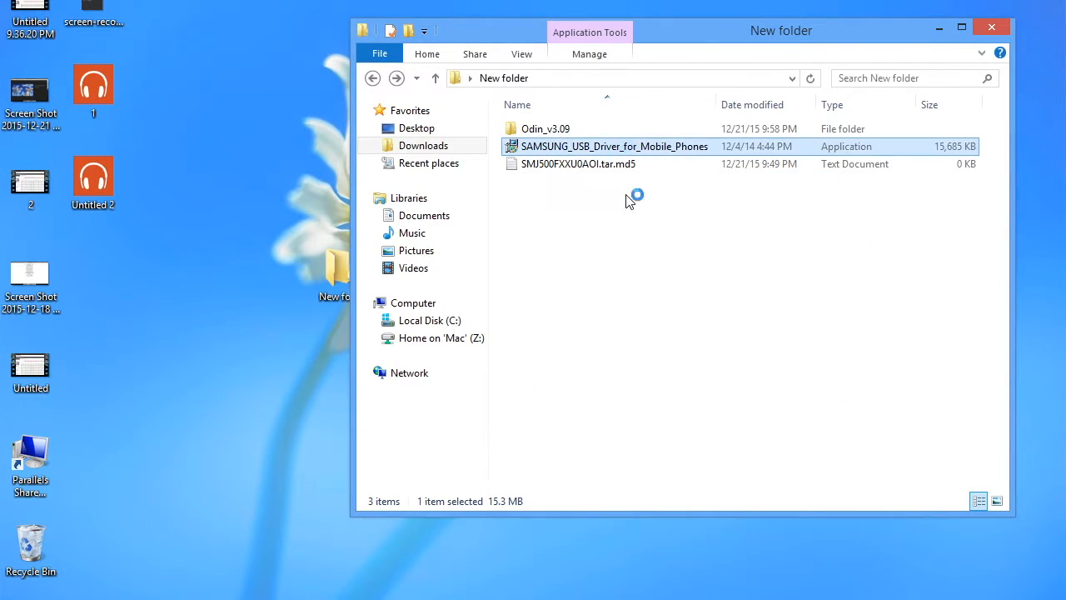
mouse_move(652, 263)
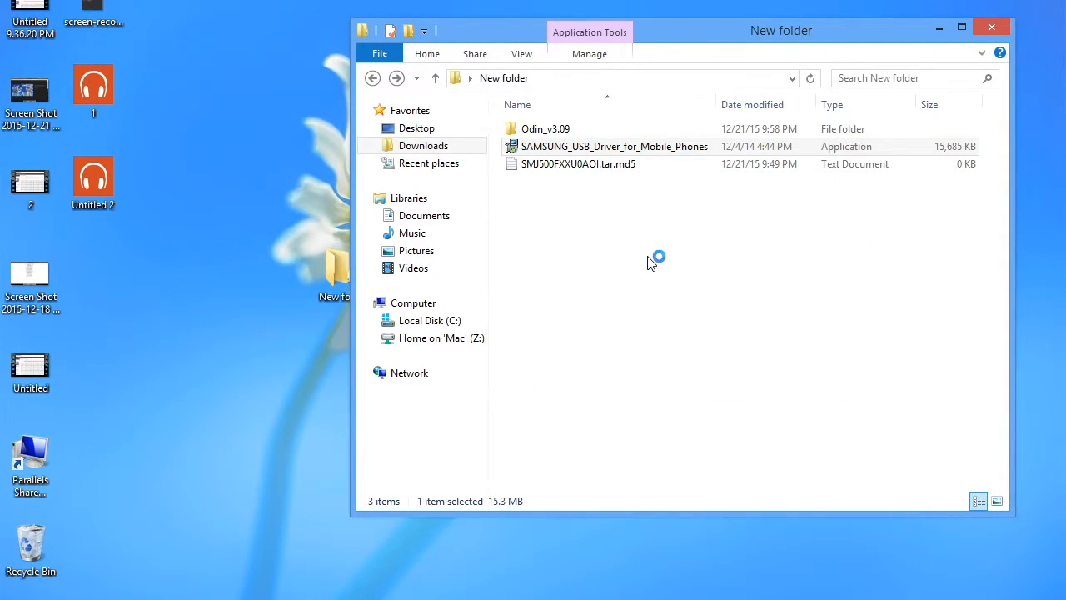
Step: Run the USB driver installer again and close the Program Compatibility Assistant warning
double_click(613, 147)
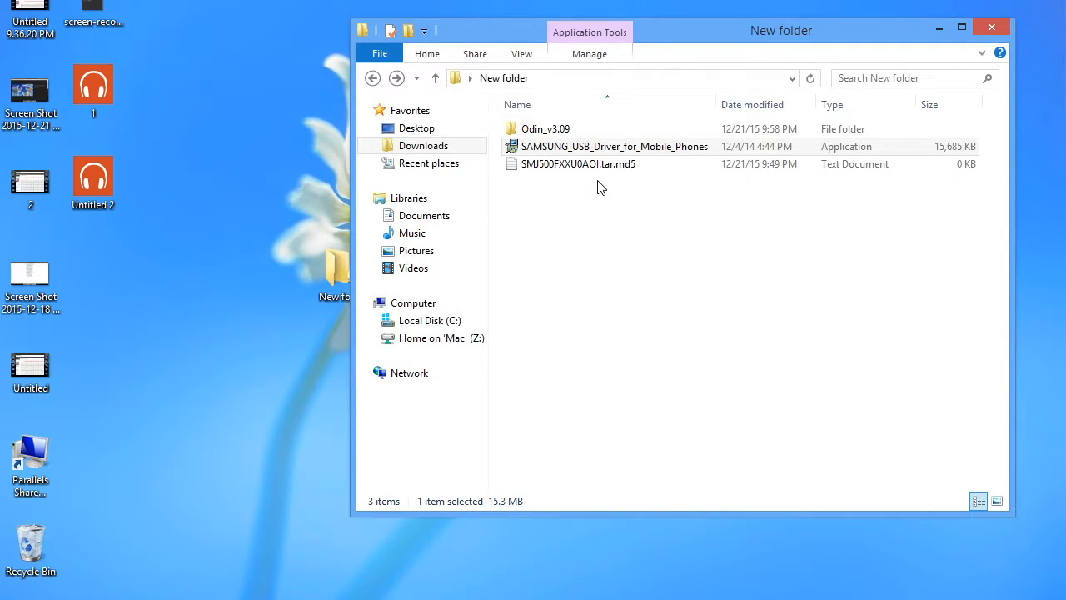
click(613, 146)
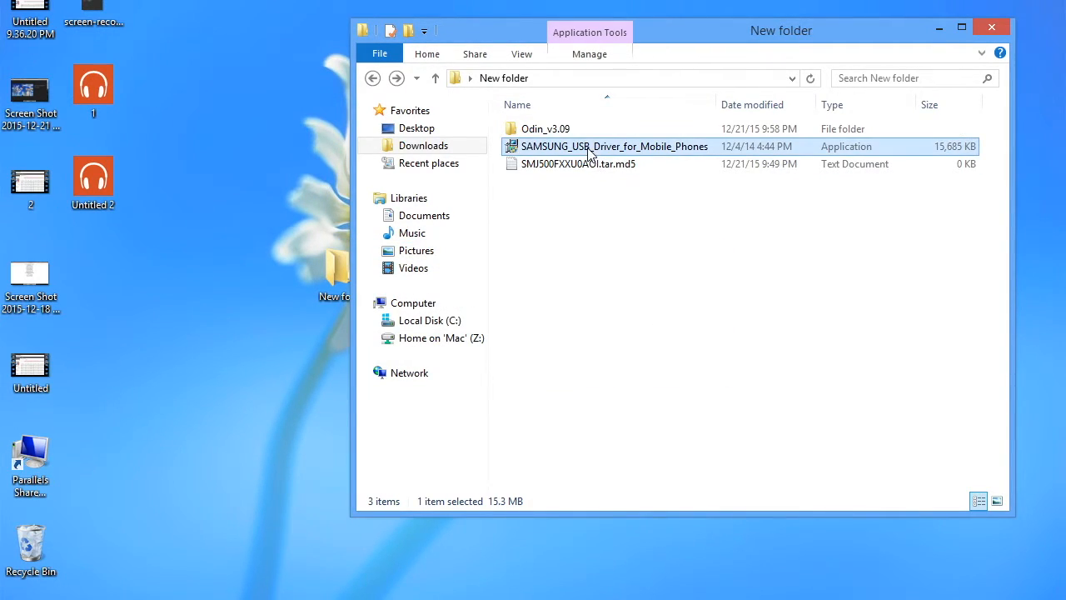
double_click(614, 147)
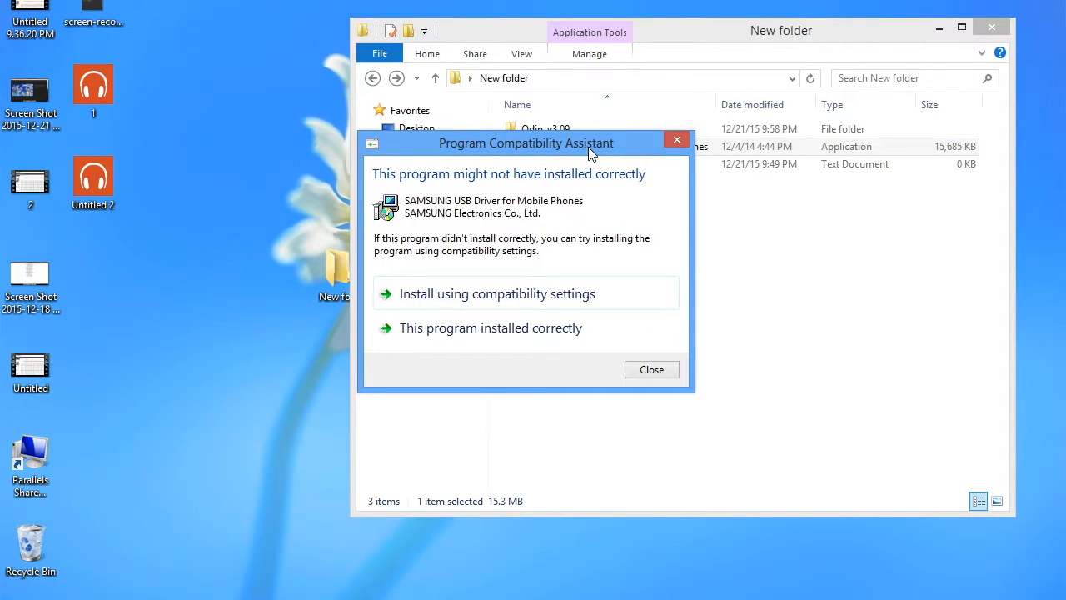
click(651, 370)
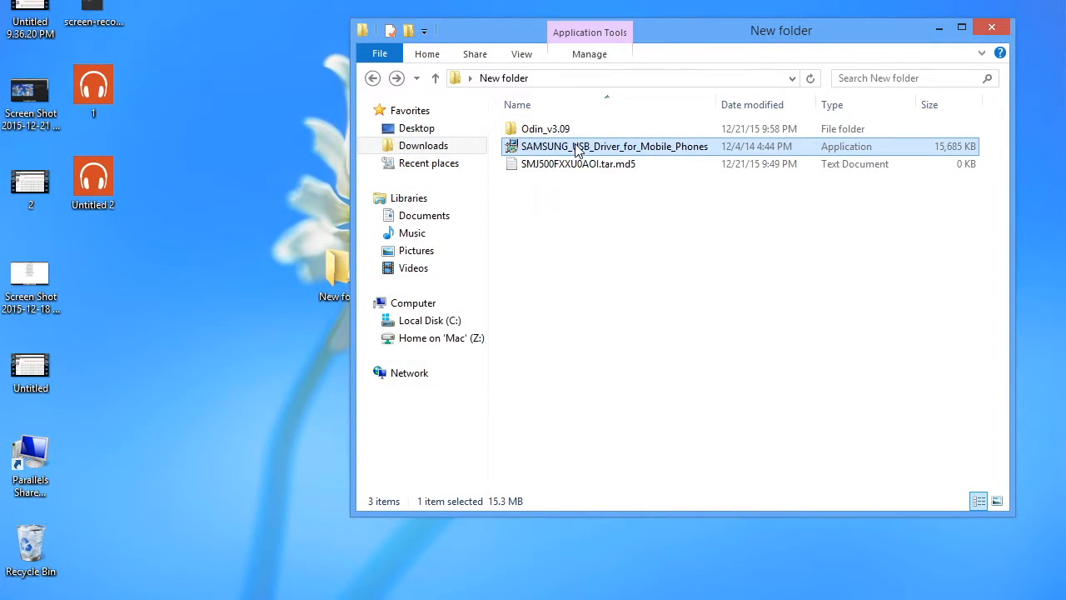